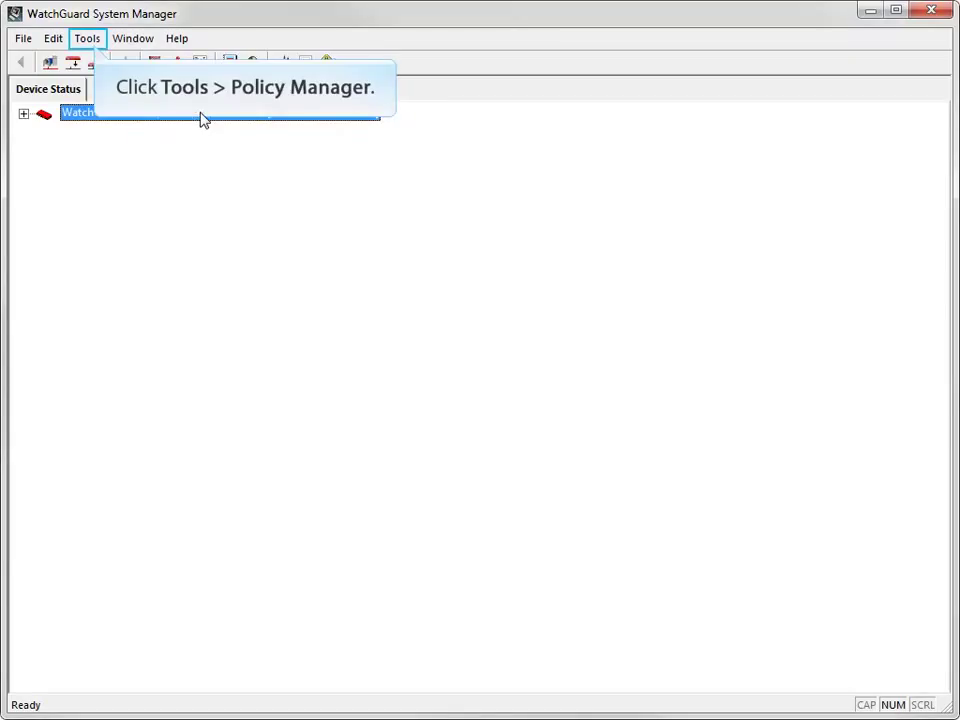
Launch Policy Manager from the Tools menu to edit the device configuration
left_click(87, 38)
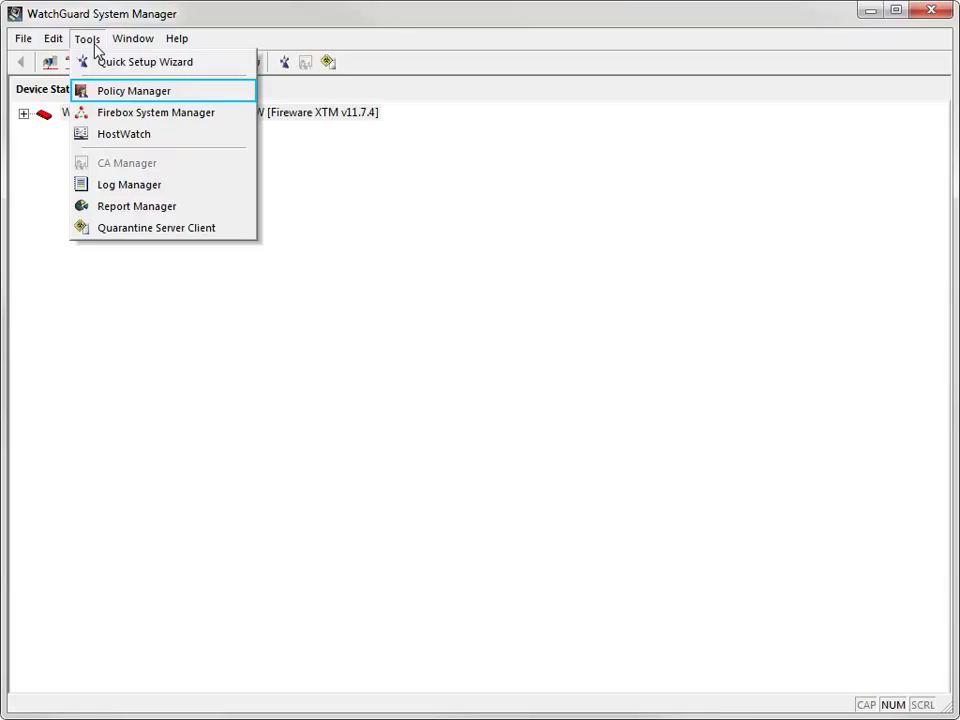
left_click(133, 90)
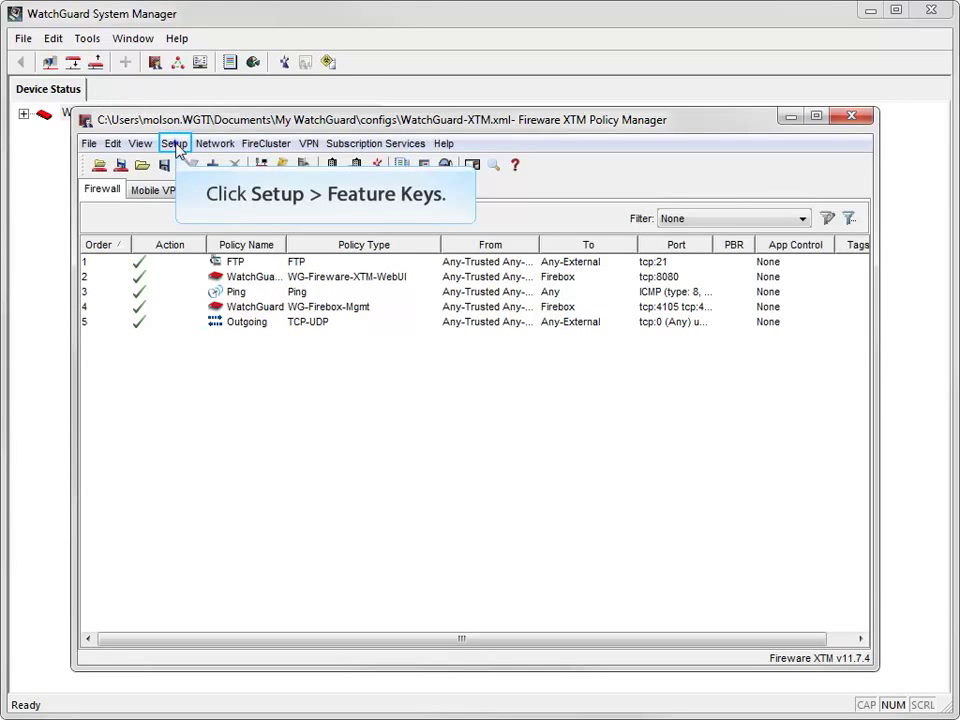
Open the Feature Keys settings and remove the existing XTM33-W feature key
left_click(174, 143)
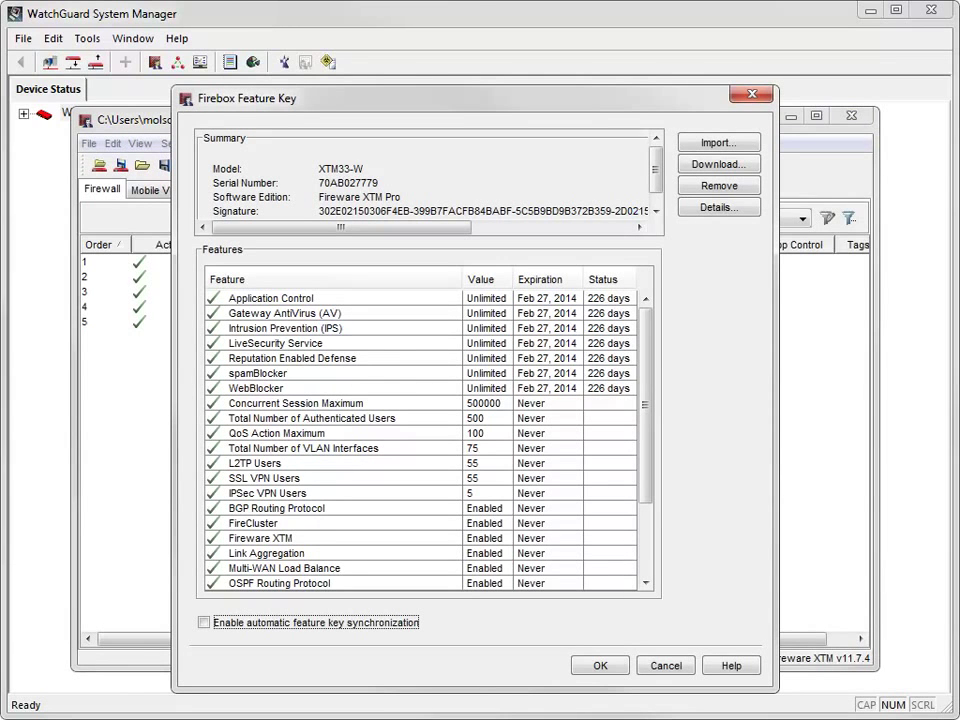
double_click(341, 168)
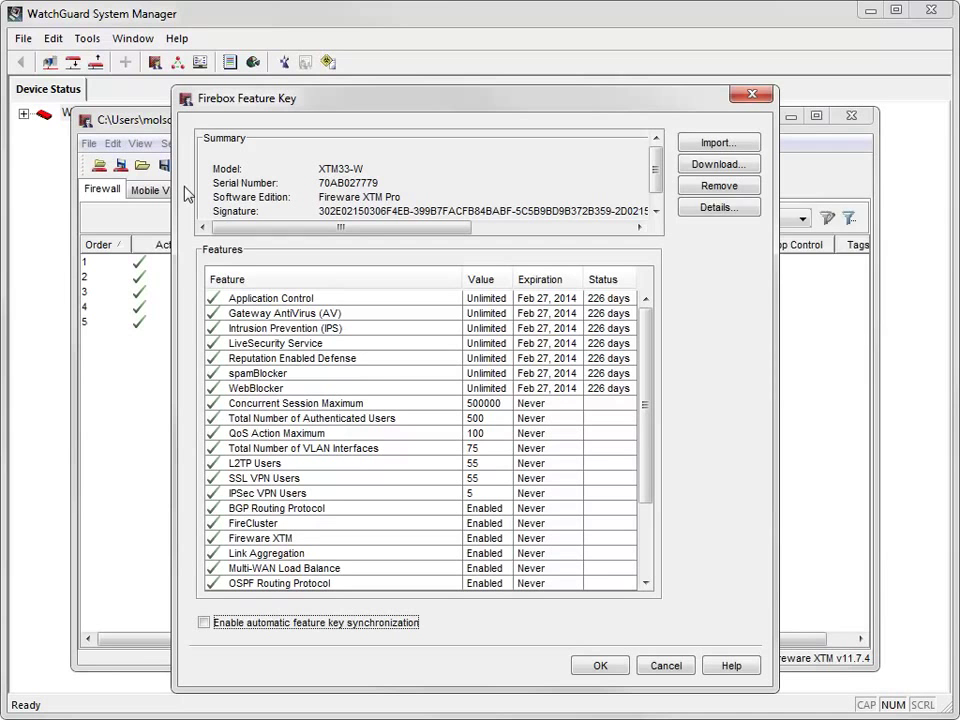
mouse_move(718, 185)
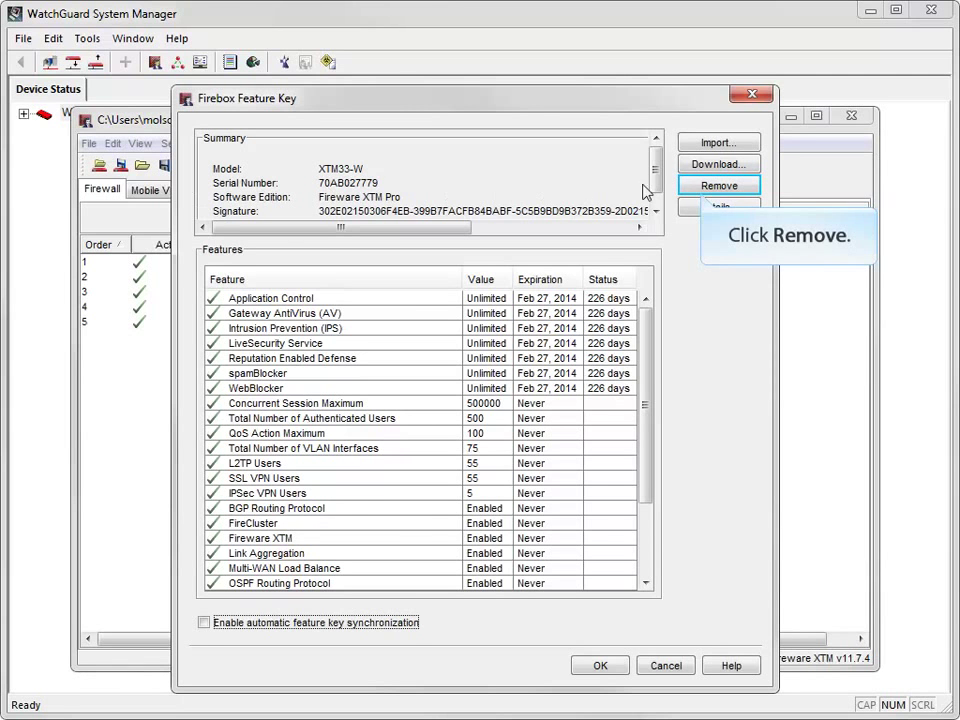
left_click(718, 186)
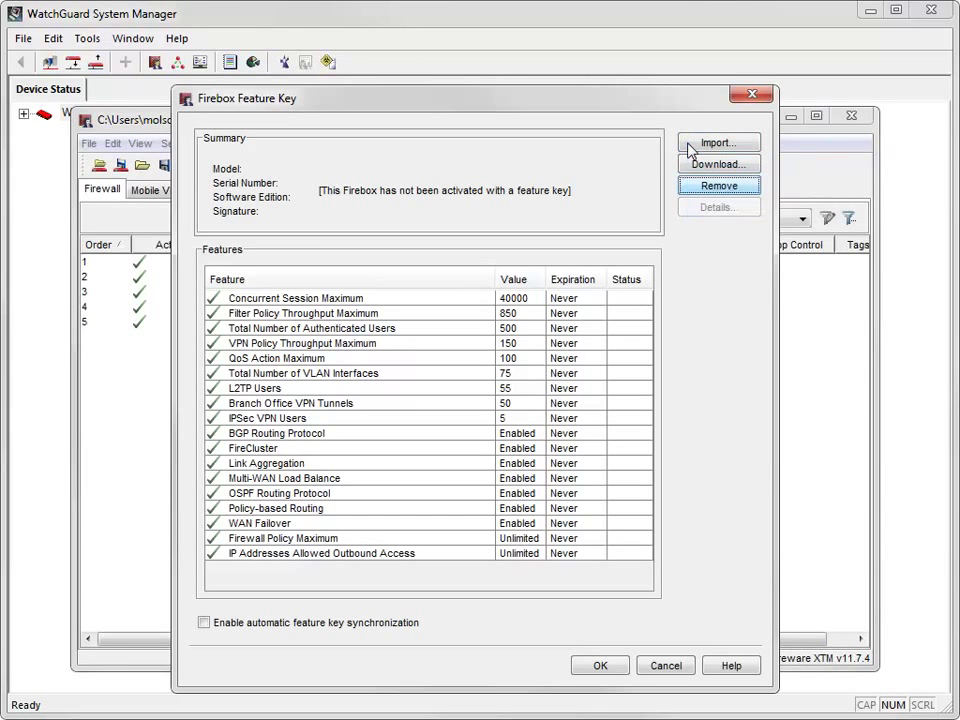
Import the XTM330 feature key by pasting its text and confirming
left_click(718, 142)
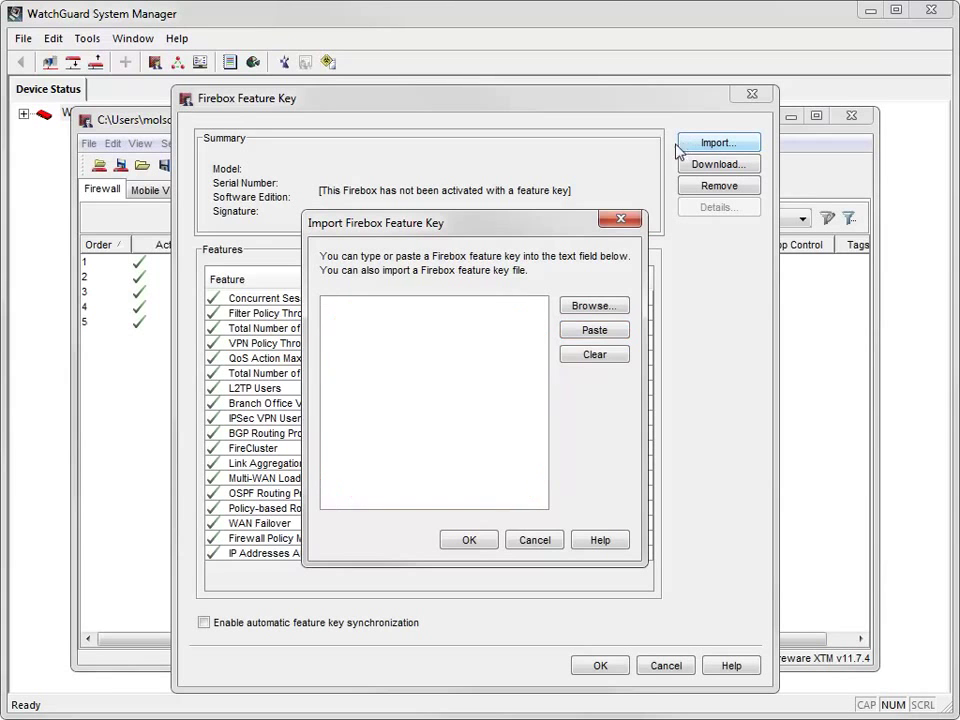
left_click(593, 330)
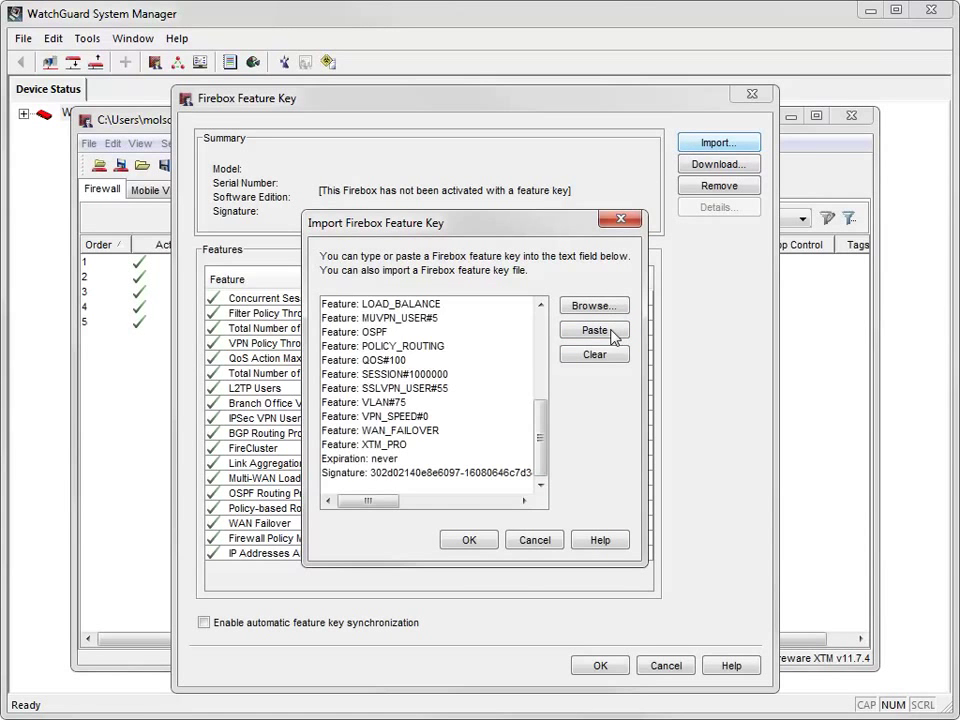
left_click(468, 540)
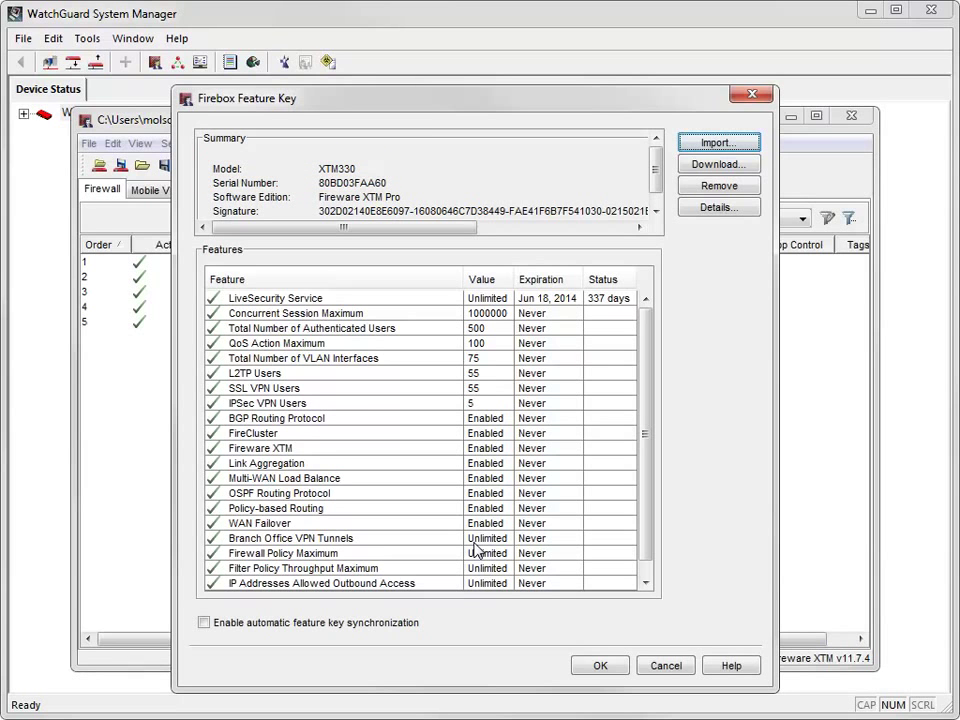
mouse_move(599, 666)
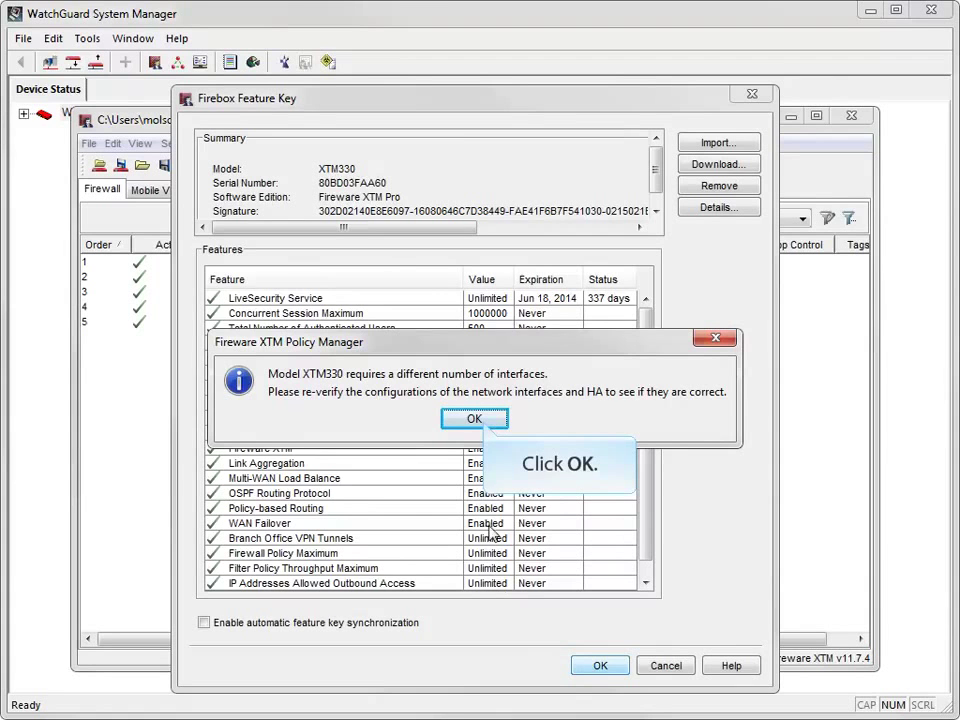
Acknowledge the interface count warning to keep the XTM330 key
left_click(474, 418)
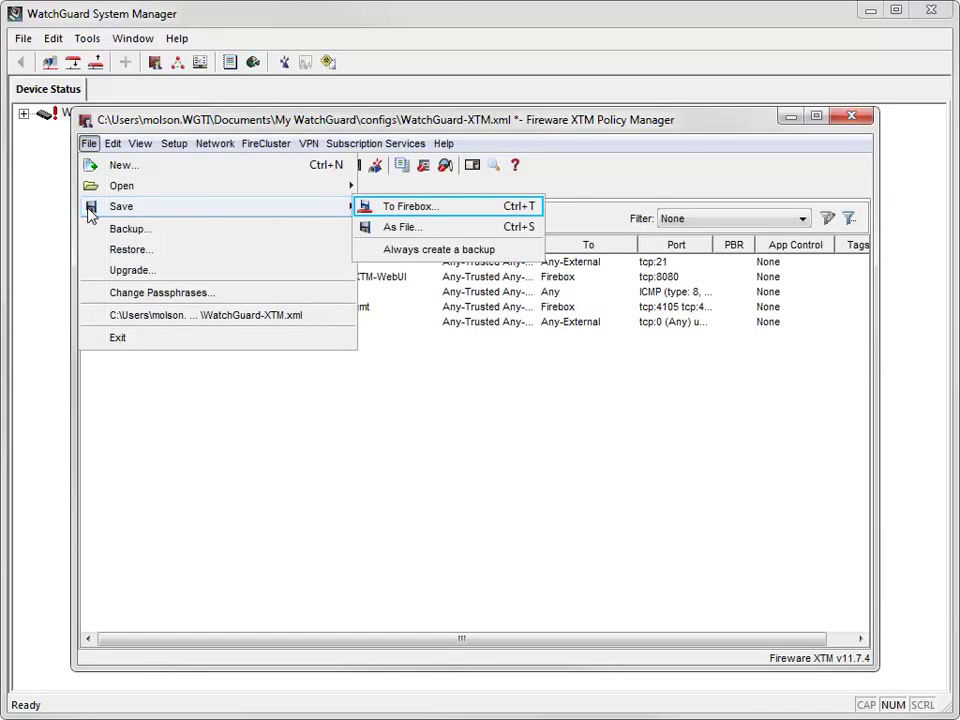
Save the configuration to the Firebox at 10.0.1.1 and proceed past the address prompt
left_click(409, 206)
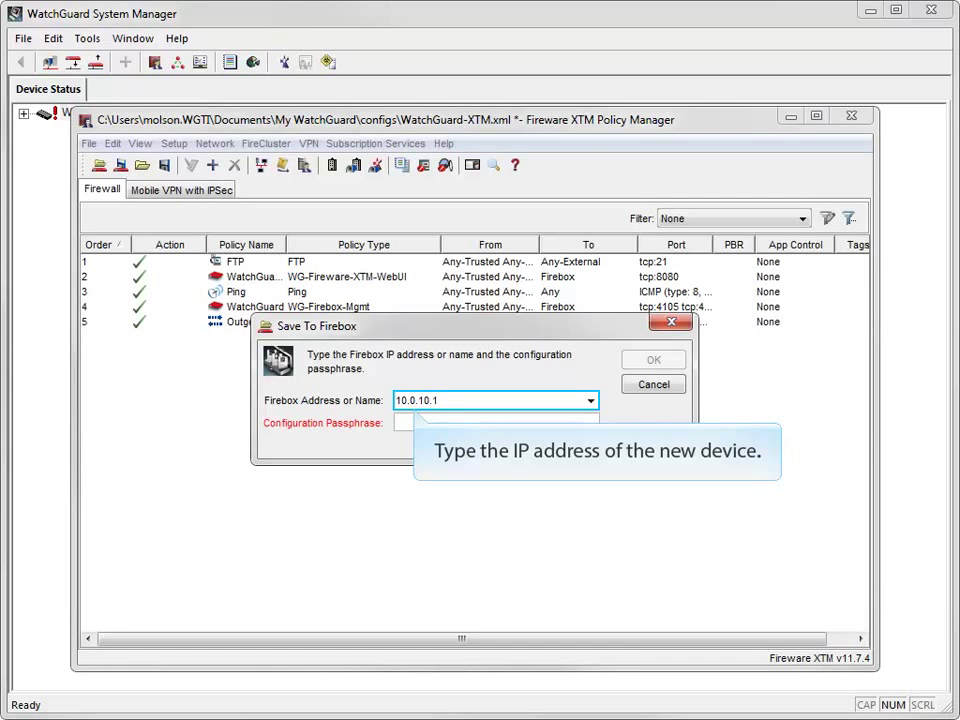
type("10.0.1.1")
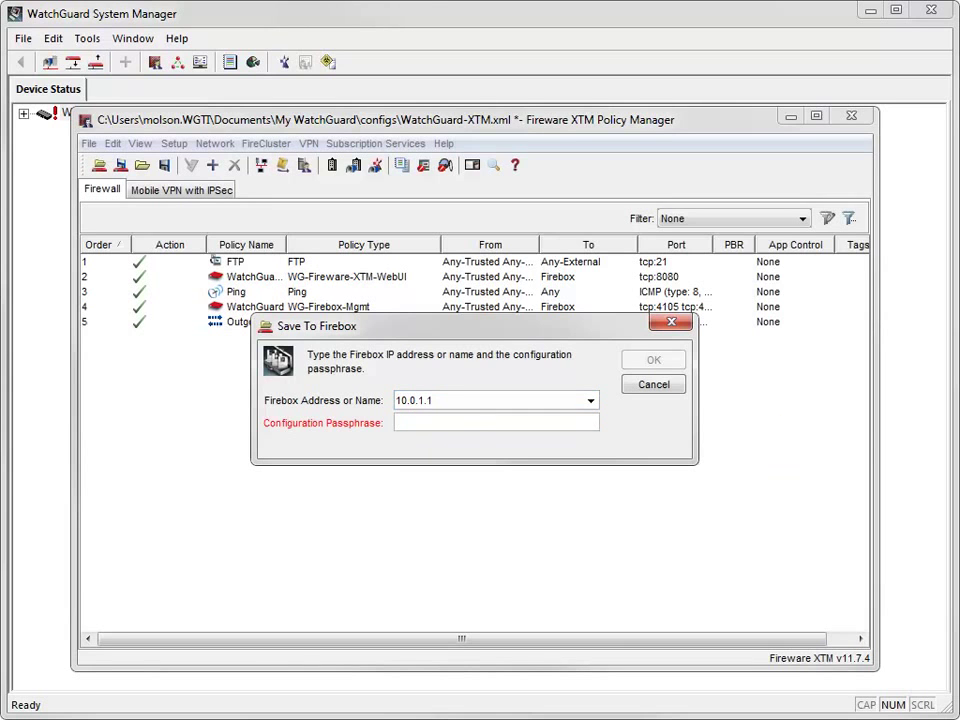
left_click(495, 421)
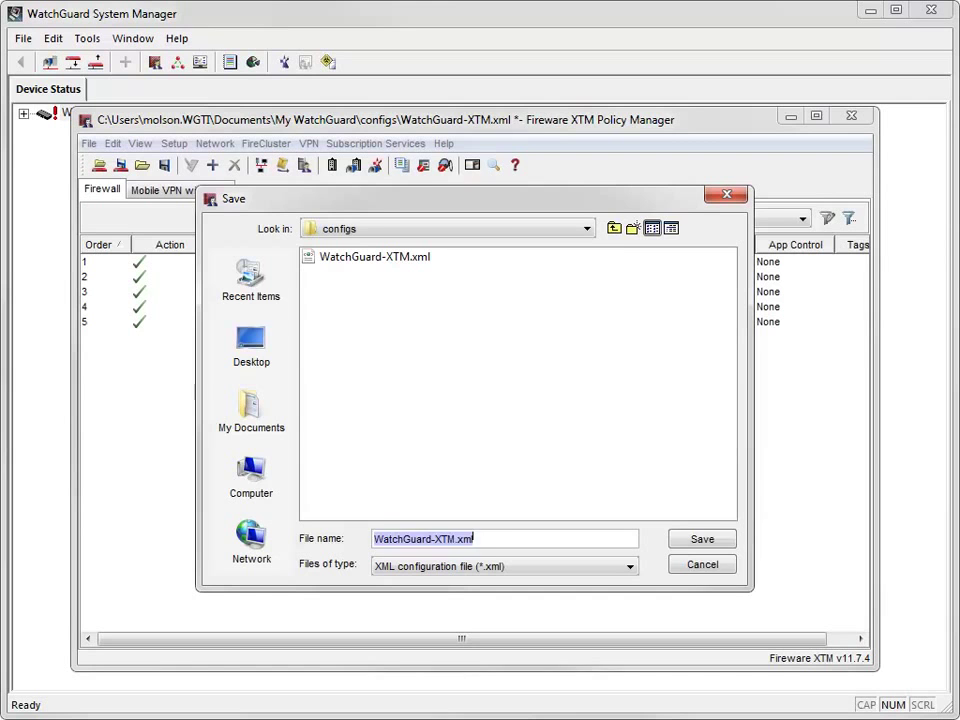
Save the local copy as WatchGuard-XTM330-Demo.xml, accept the address mismatch, and confirm the upload
left_click(702, 538)
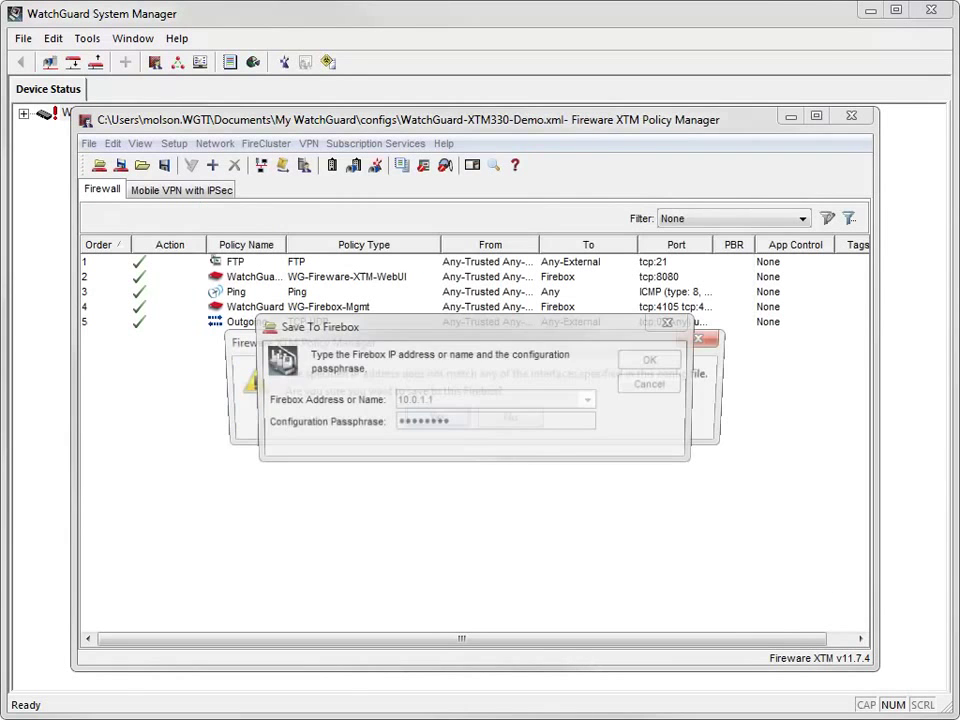
left_click(649, 359)
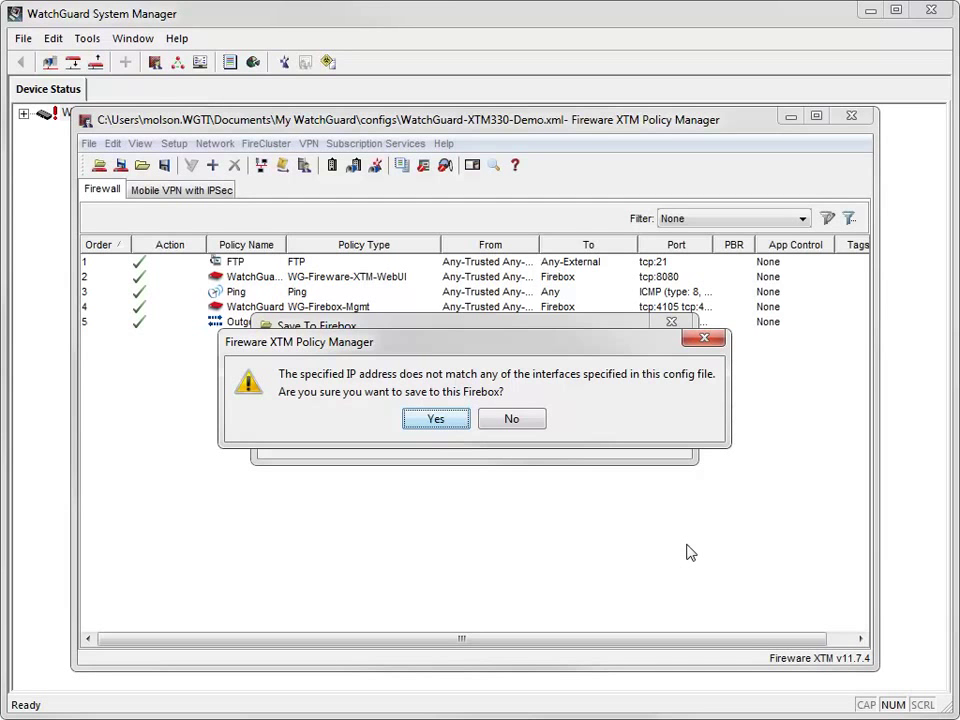
mouse_move(502, 515)
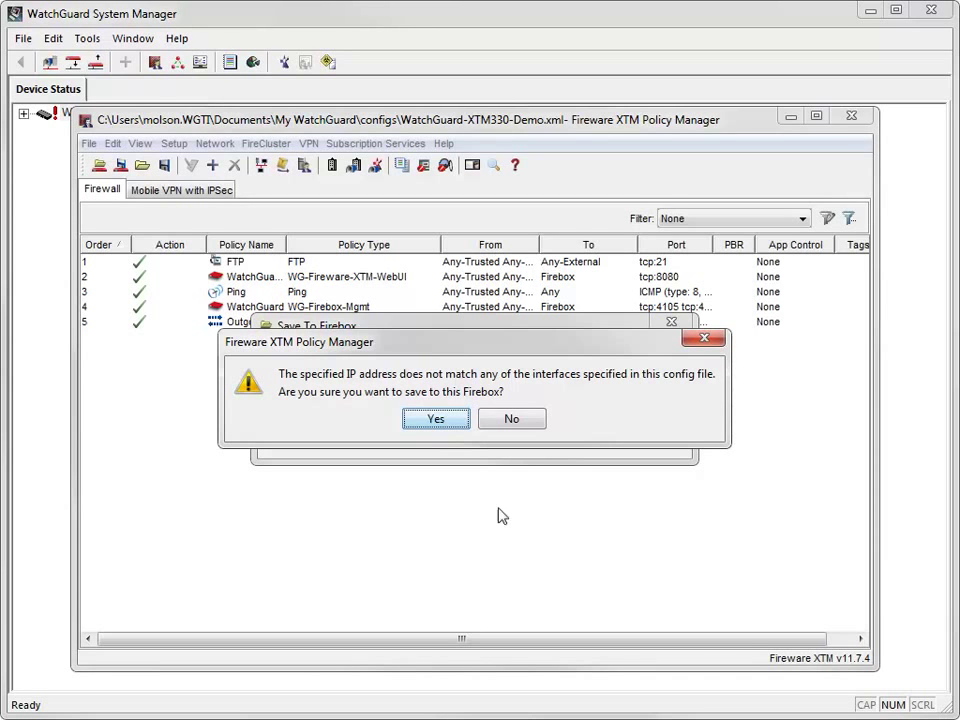
left_click(435, 418)
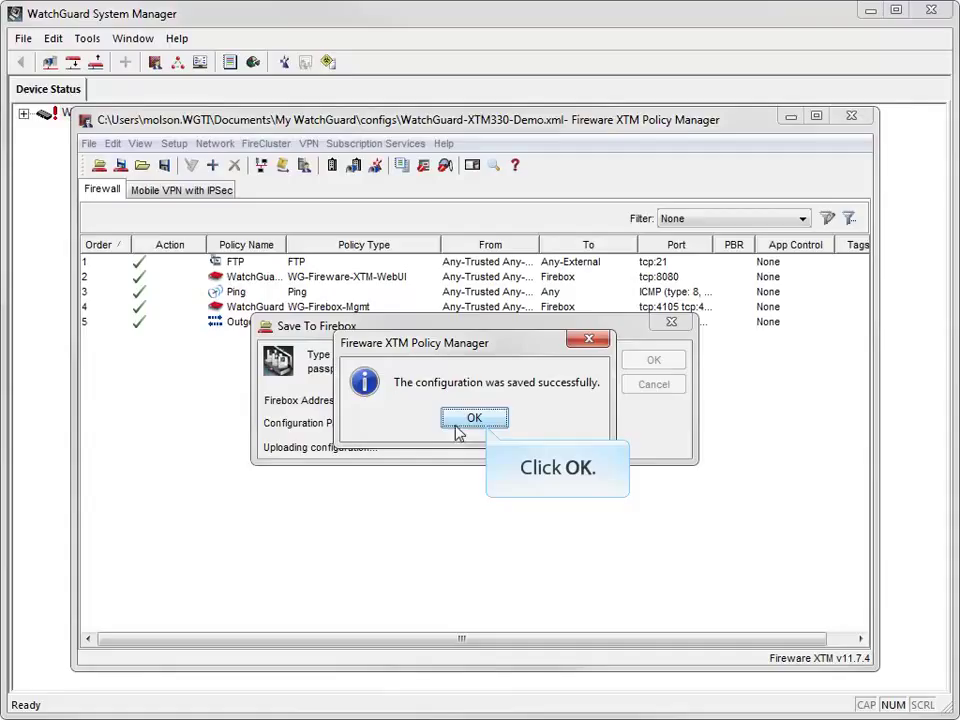
left_click(474, 417)
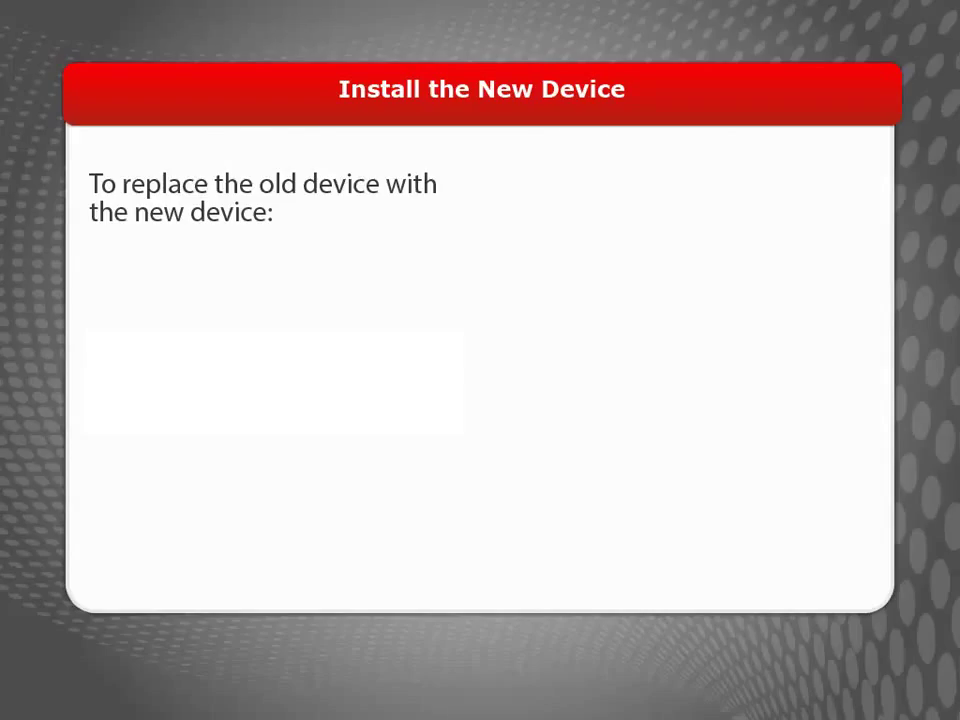